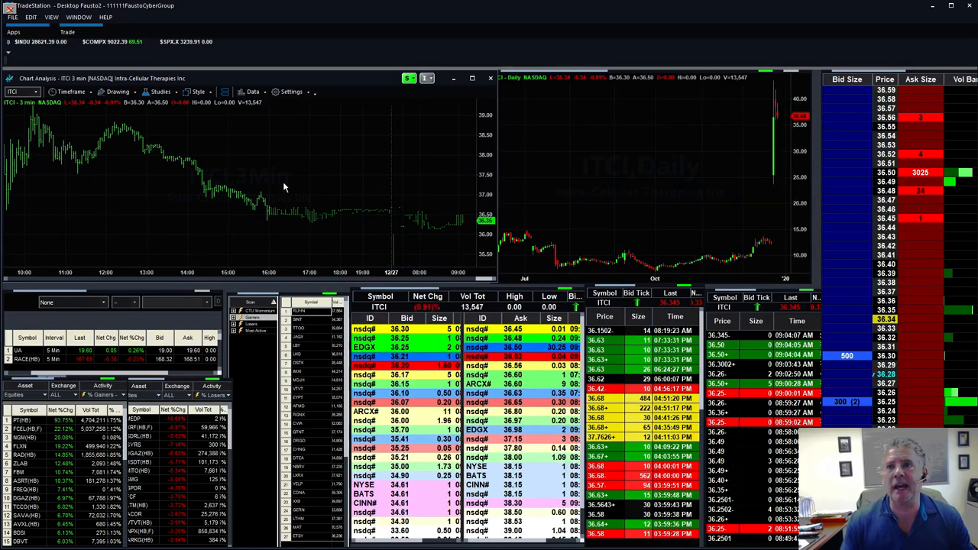
mouse_move(772, 184)
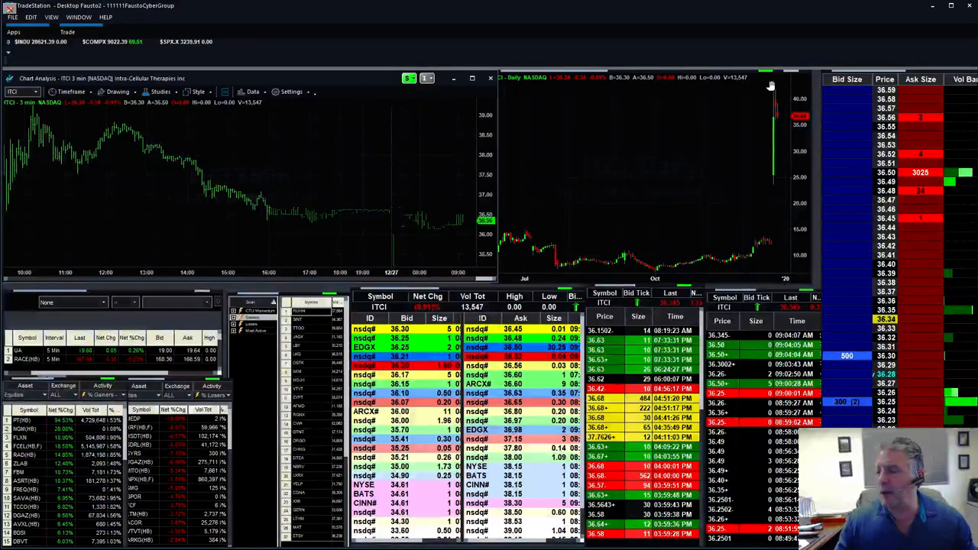
mouse_move(312, 159)
text(GOD)
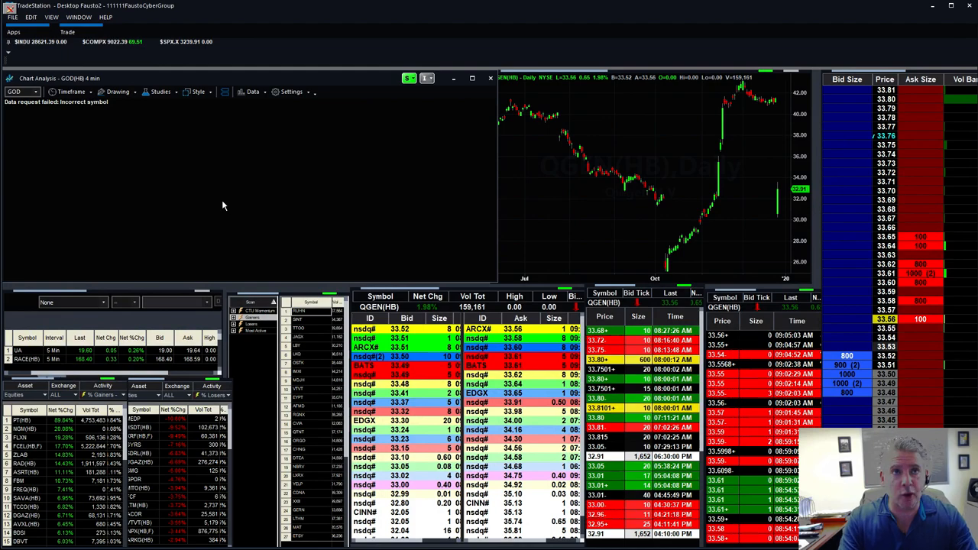
text(god)
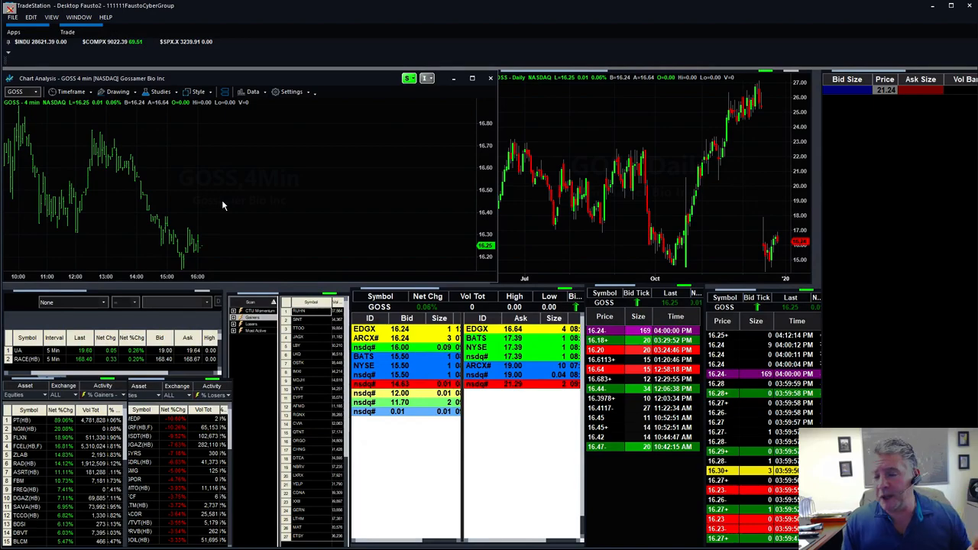
text(rta)
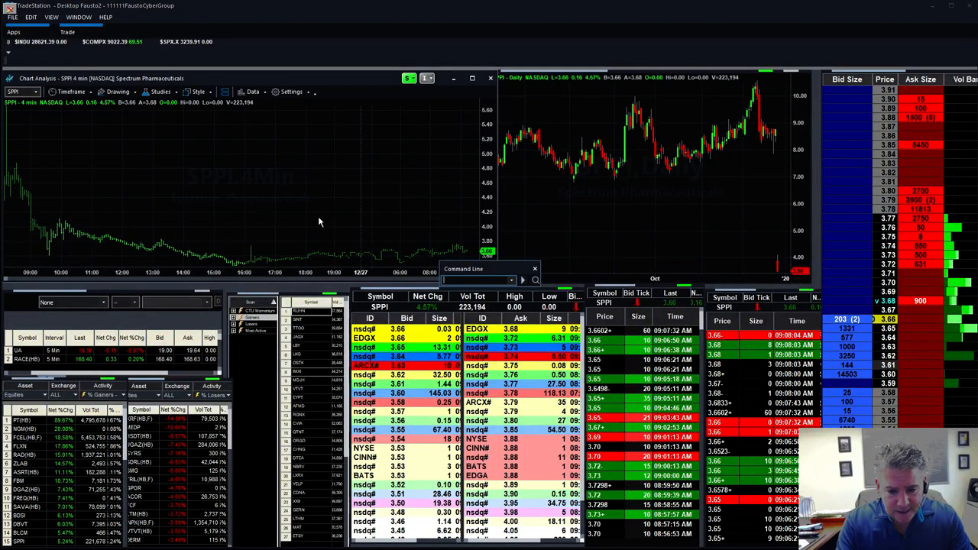
text(nnk)
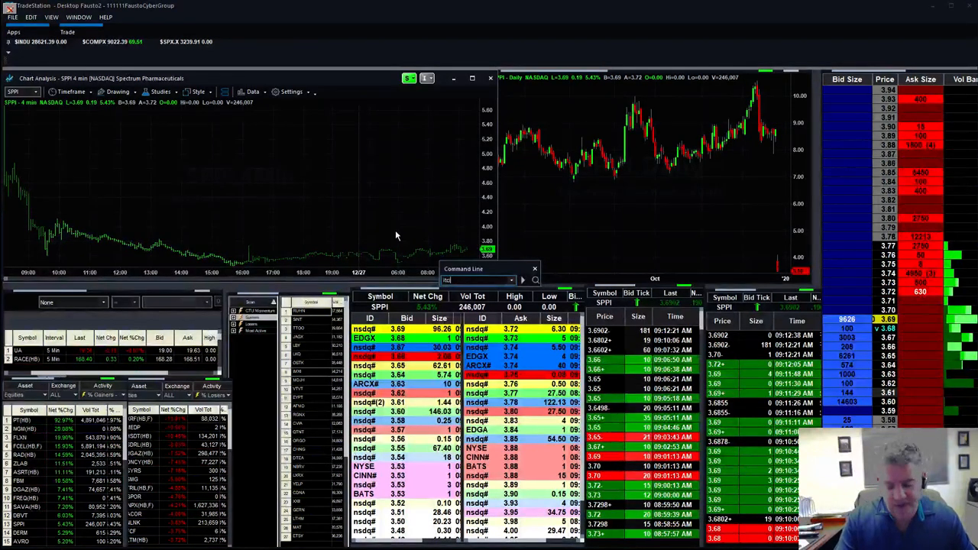
text(ITCI)
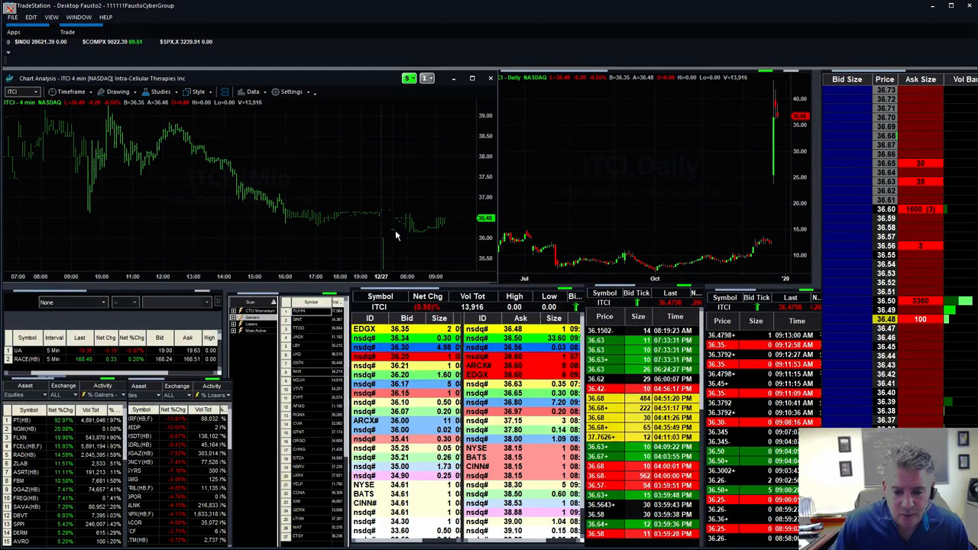
mouse_move(298, 190)
text(AMZN)
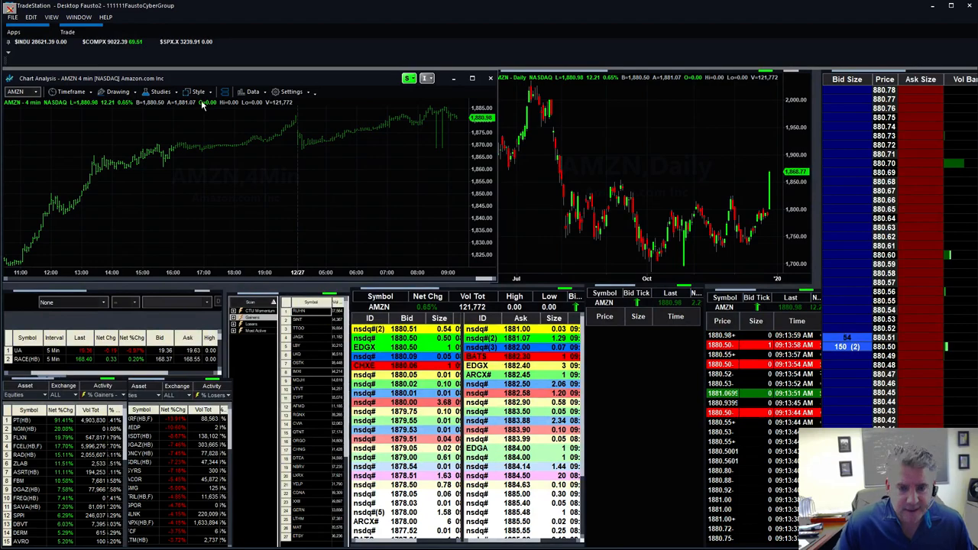
mouse_move(325, 199)
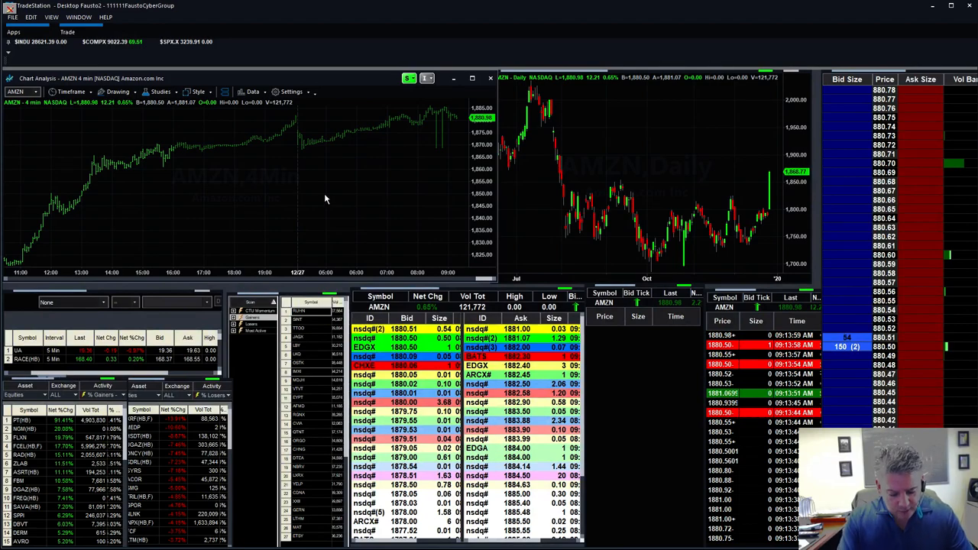